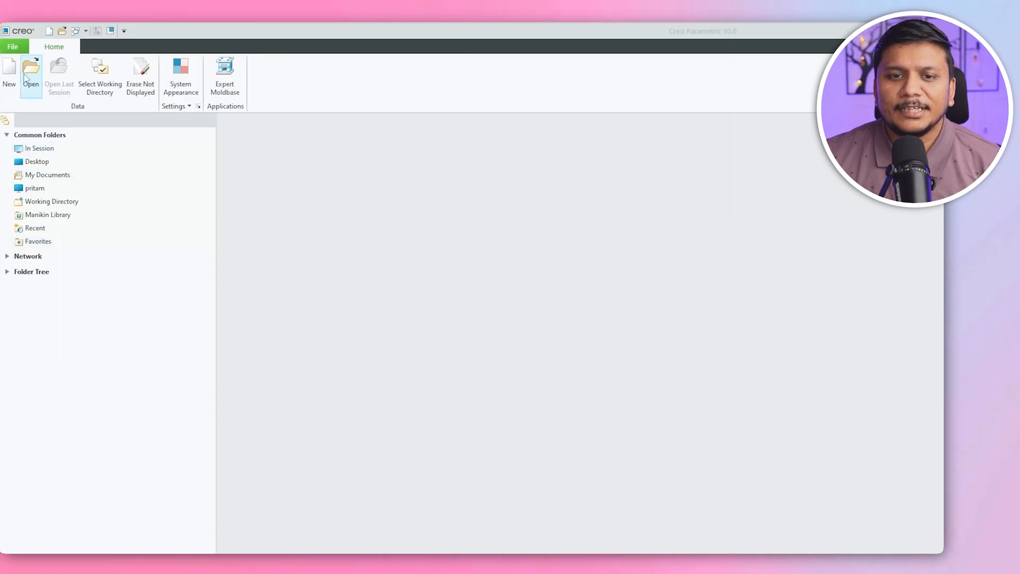
Create a new solid part, PRT0001, with default datum planes
left_click(9, 71)
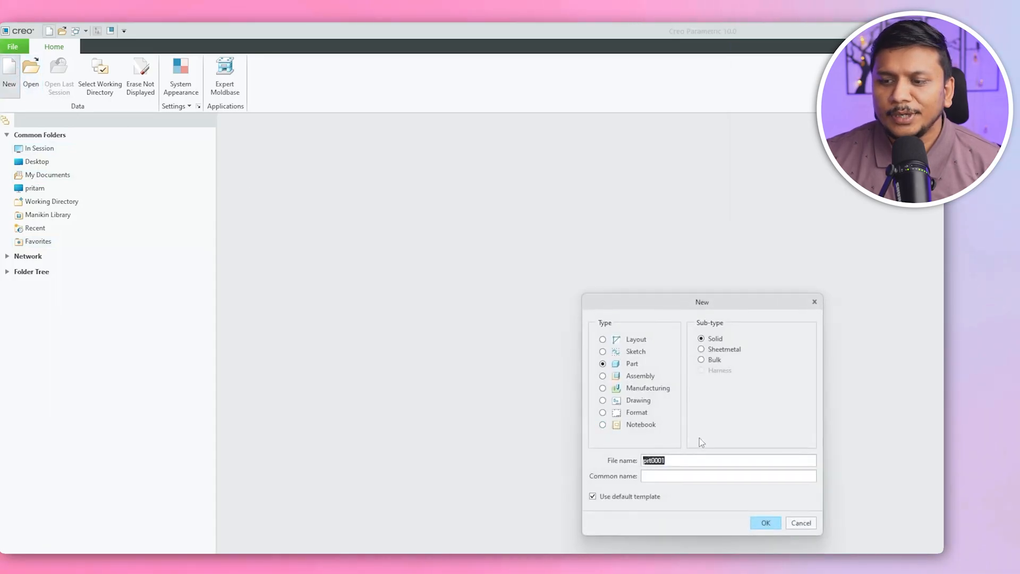
left_click(765, 523)
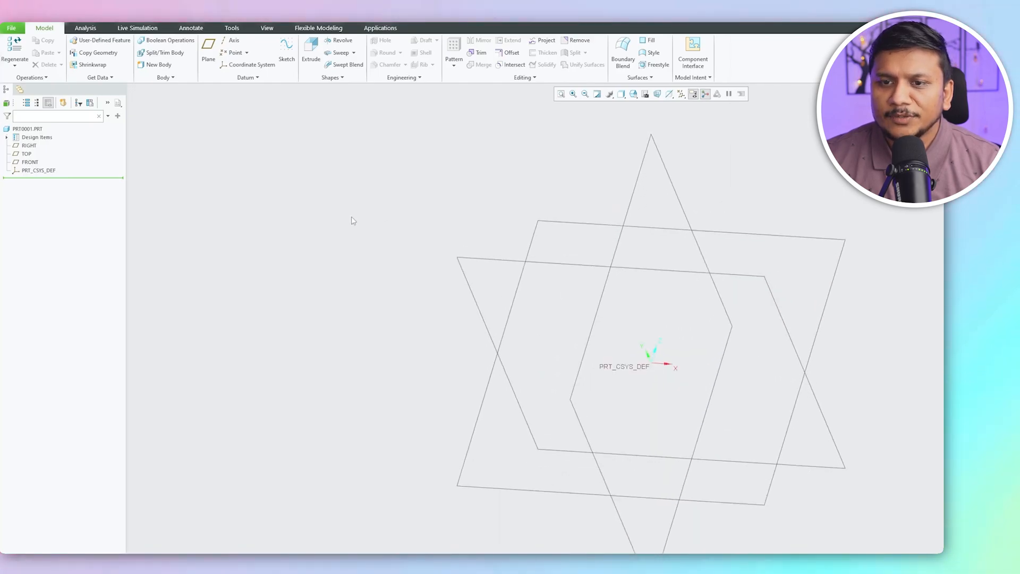
Extrude a circular sketch symmetrically to form the shank cylinder, Extrude 1
left_click(310, 48)
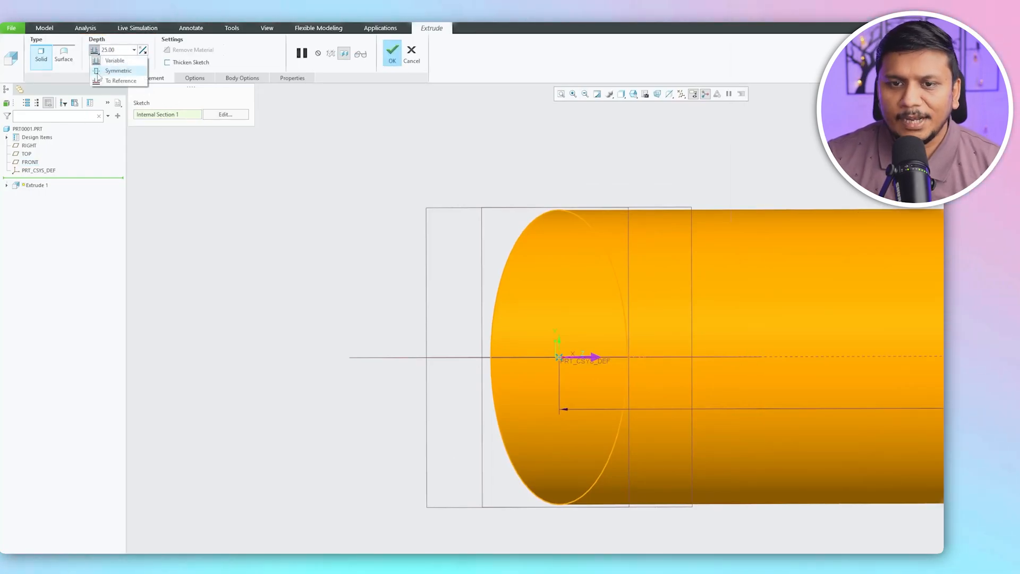
left_click(392, 50)
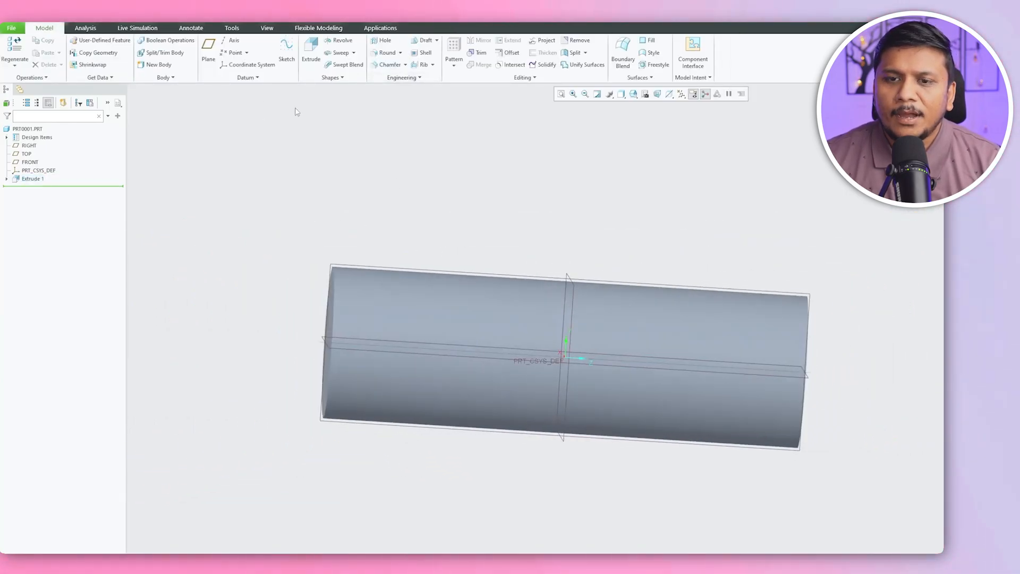
Extrude a larger circle 8.00 deep as the bolt head, Extrude 2
left_click(310, 48)
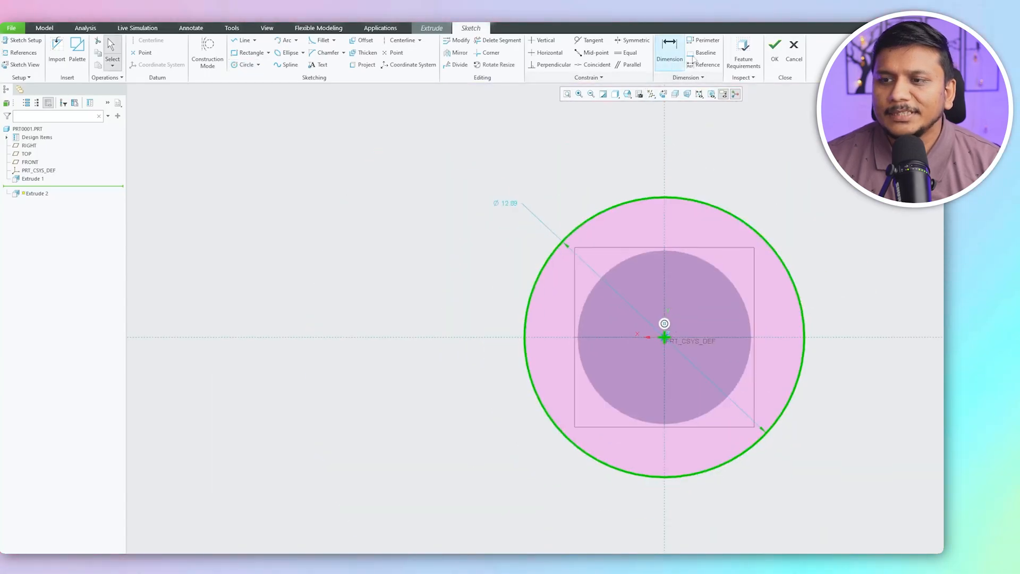
left_click(779, 45)
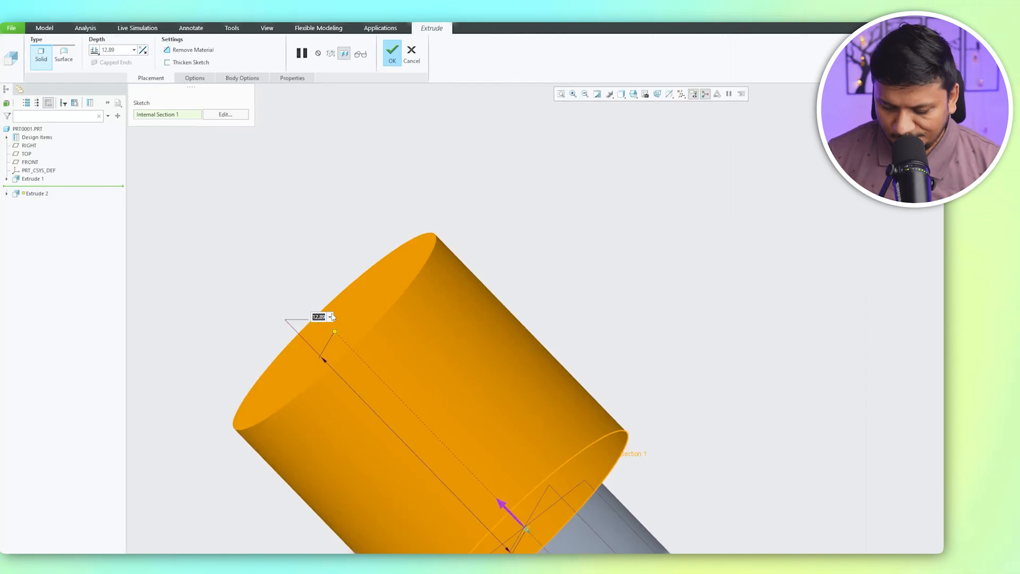
type("8.00")
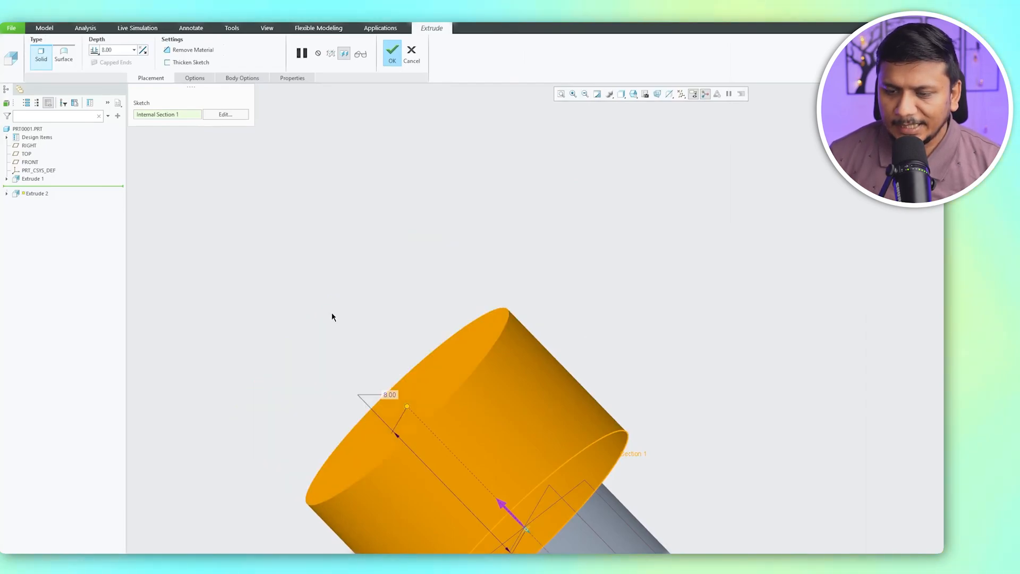
left_click(392, 50)
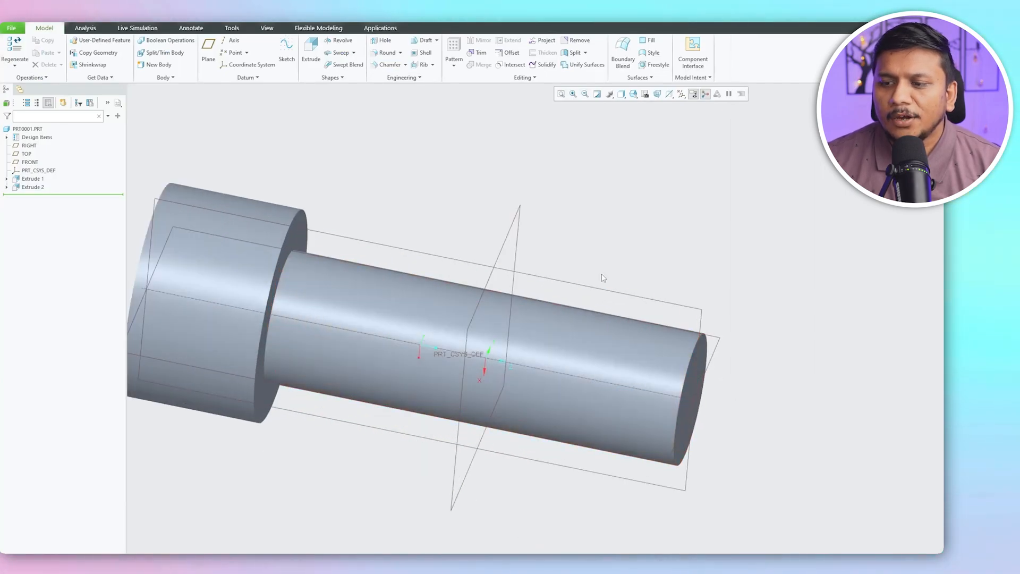
Start a Volume Helical Sweep and open its profile sketch on the RIGHT plane
left_click(354, 52)
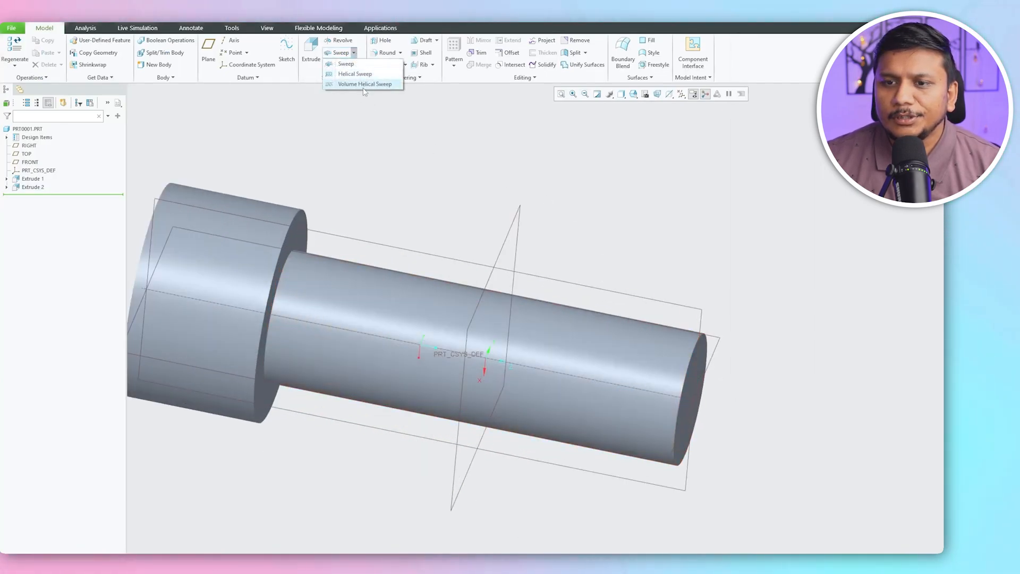
left_click(364, 84)
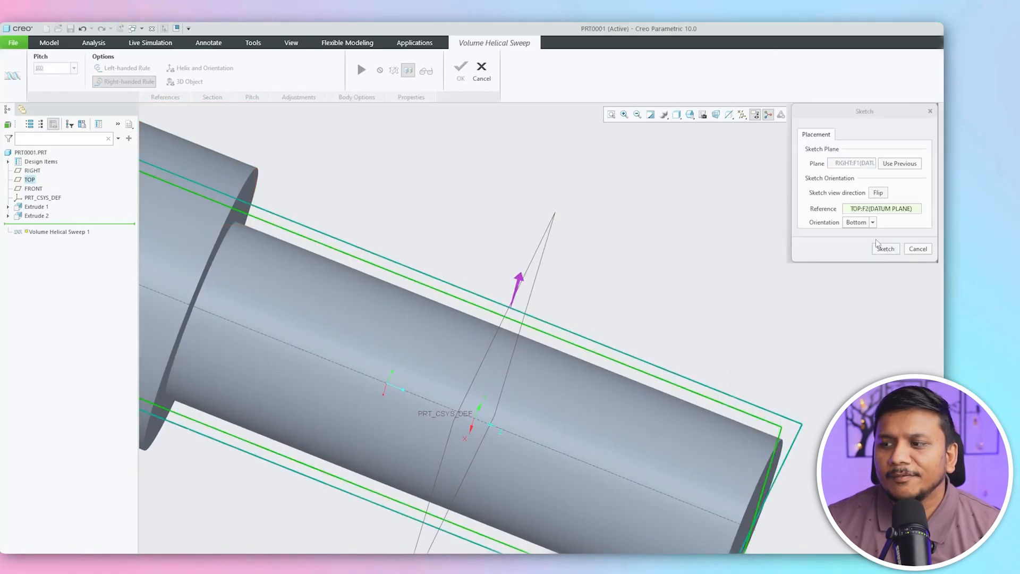
left_click(885, 249)
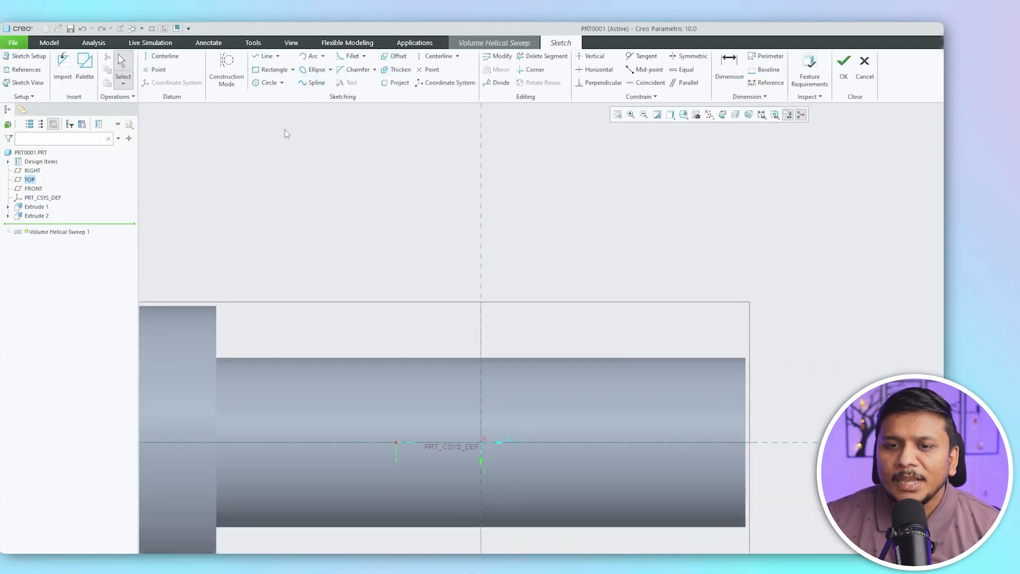
Sketch a centerline axis and a profile line along the shank's top edge
left_click(166, 55)
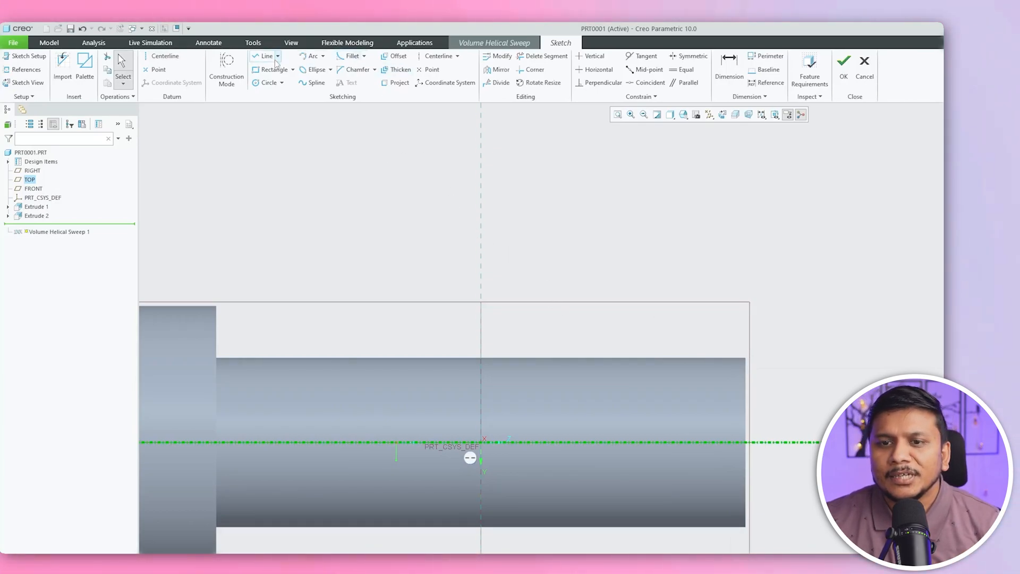
mouse_move(264, 56)
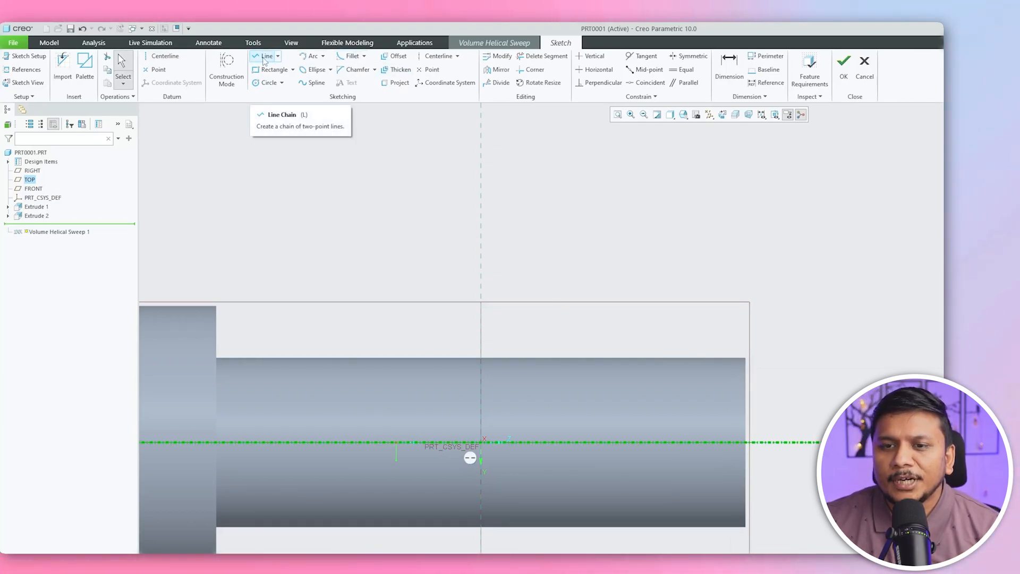
left_click_drag(399, 357, 834, 357)
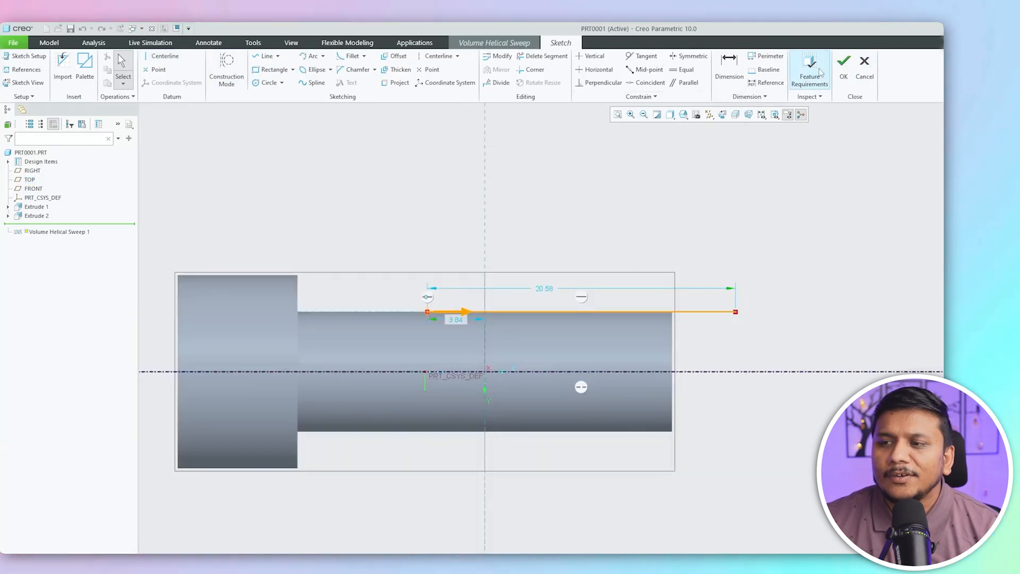
left_click(843, 61)
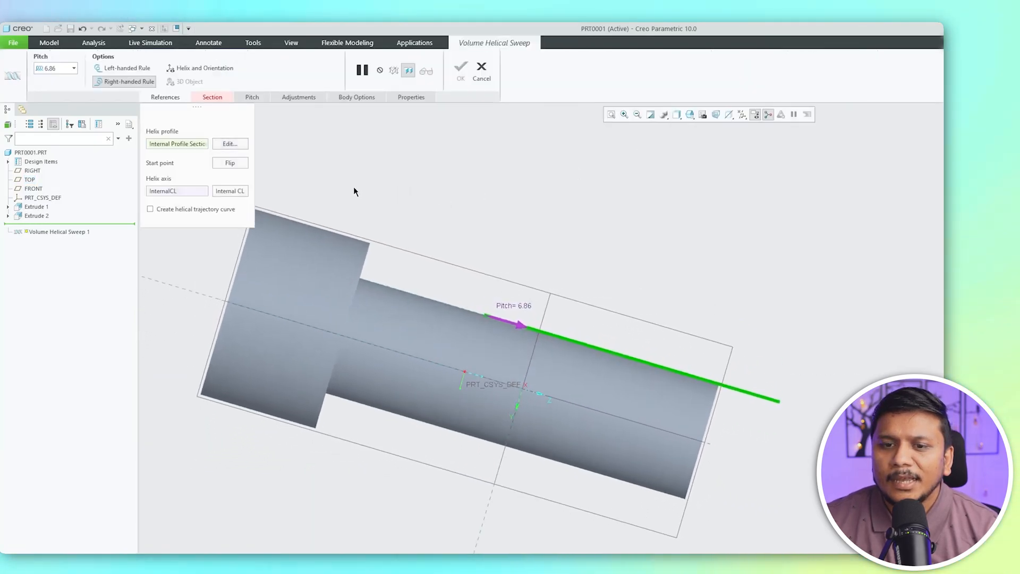
Open a new sketch for the sweep's cross-section from the Section settings
left_click(212, 96)
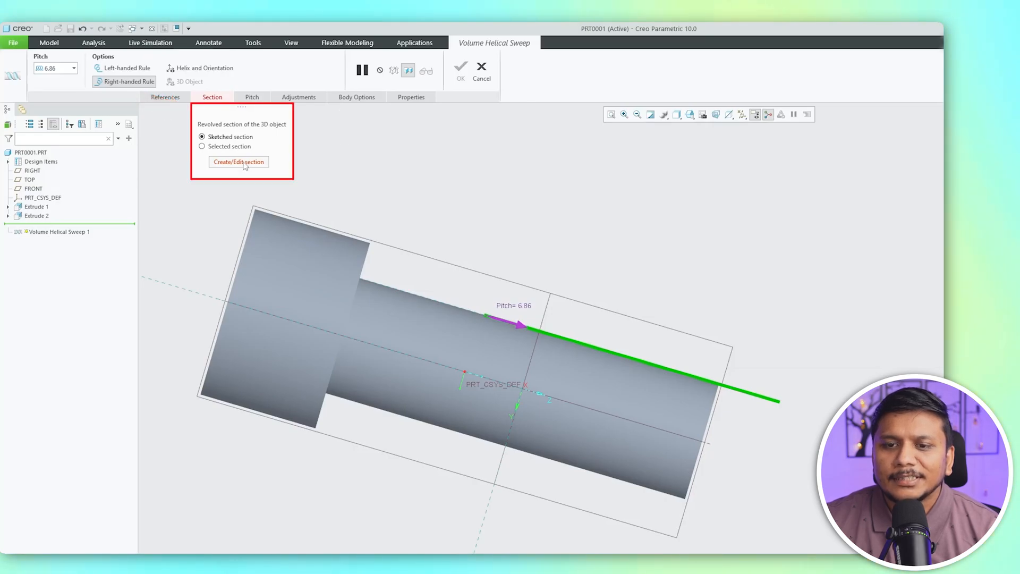
left_click(238, 162)
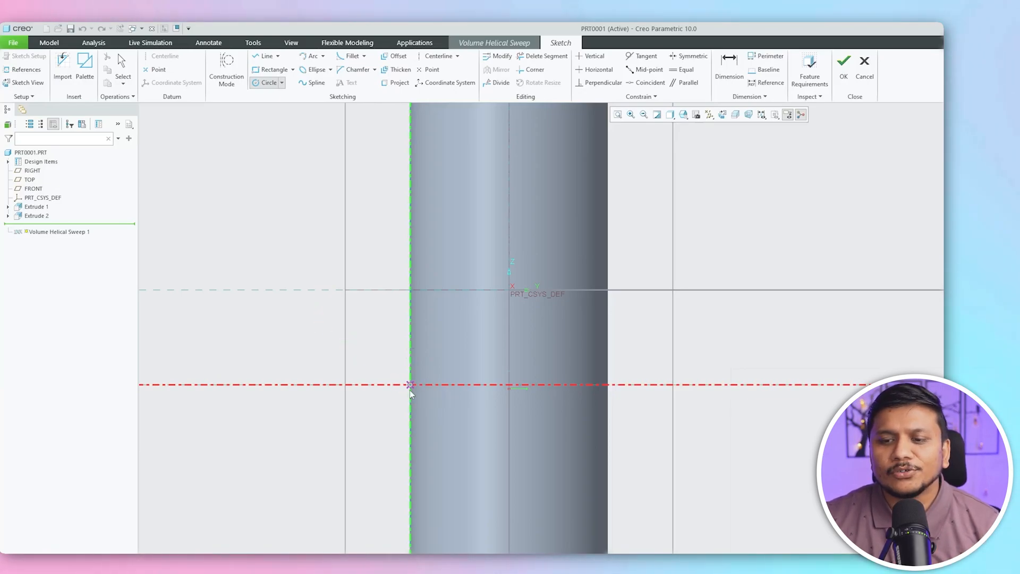
Draw a 1.50-diameter circle on the profile line and attempt to finish the sketch
left_click(410, 385)
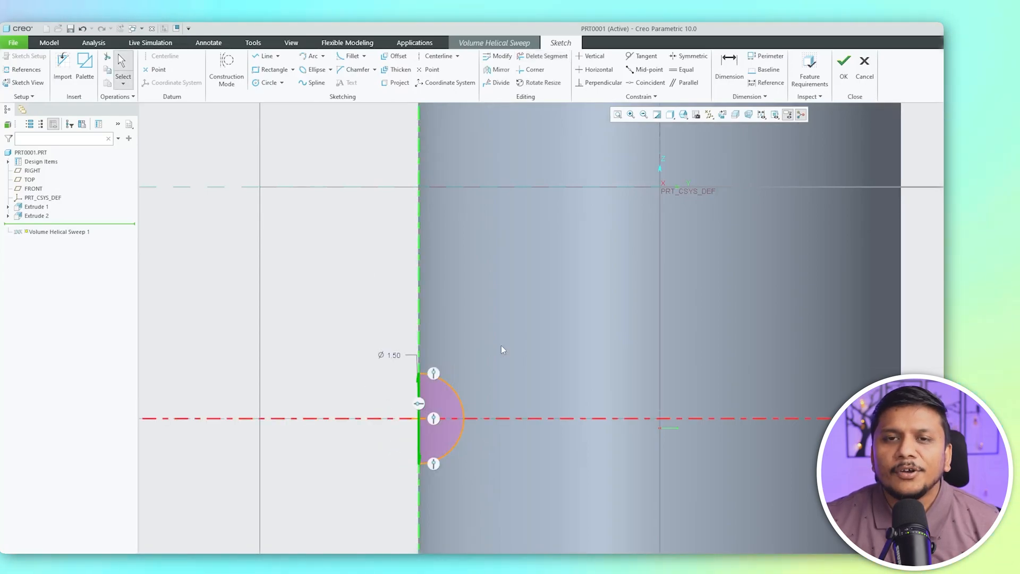
mouse_move(402, 396)
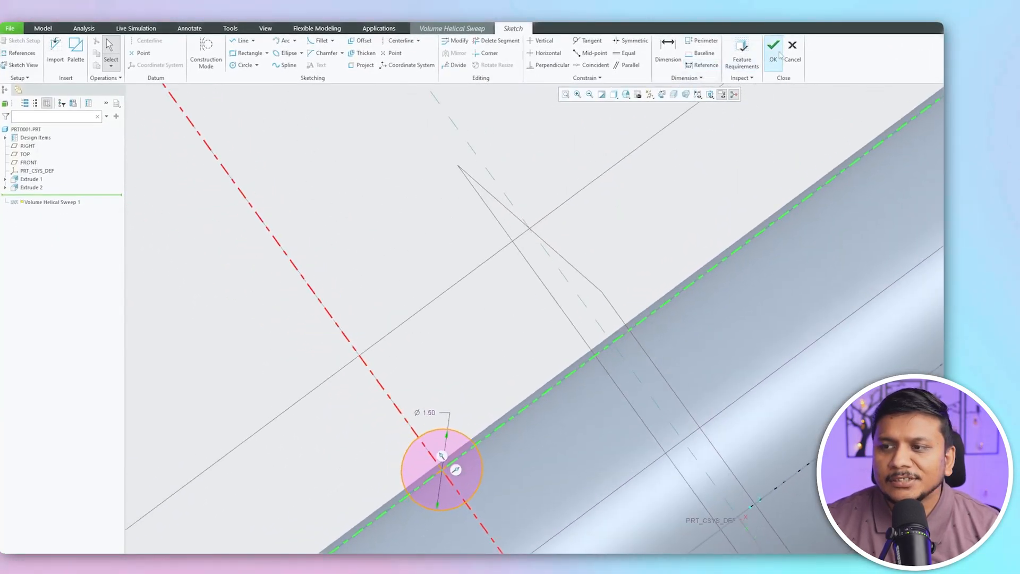
left_click(773, 45)
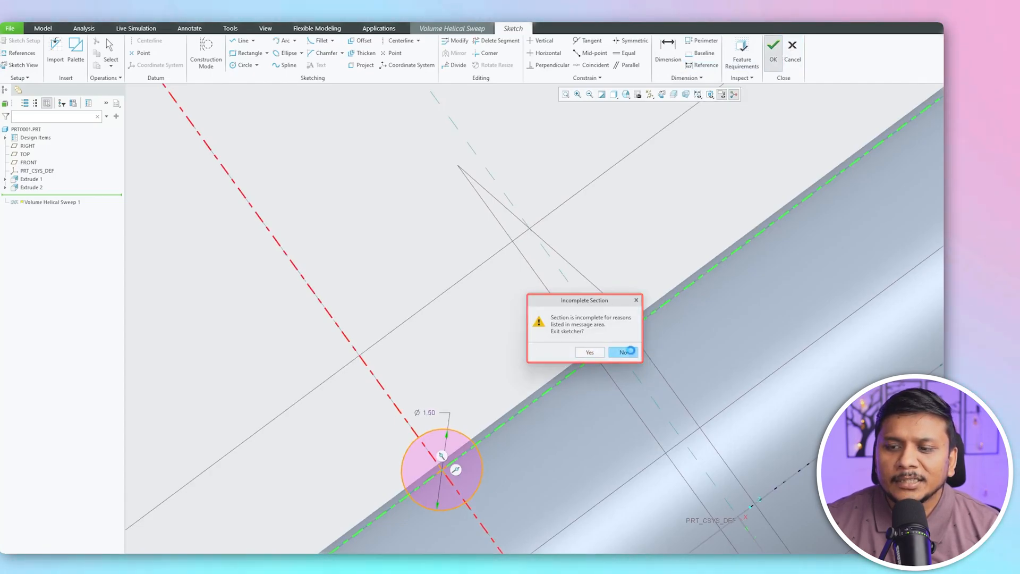
left_click(623, 352)
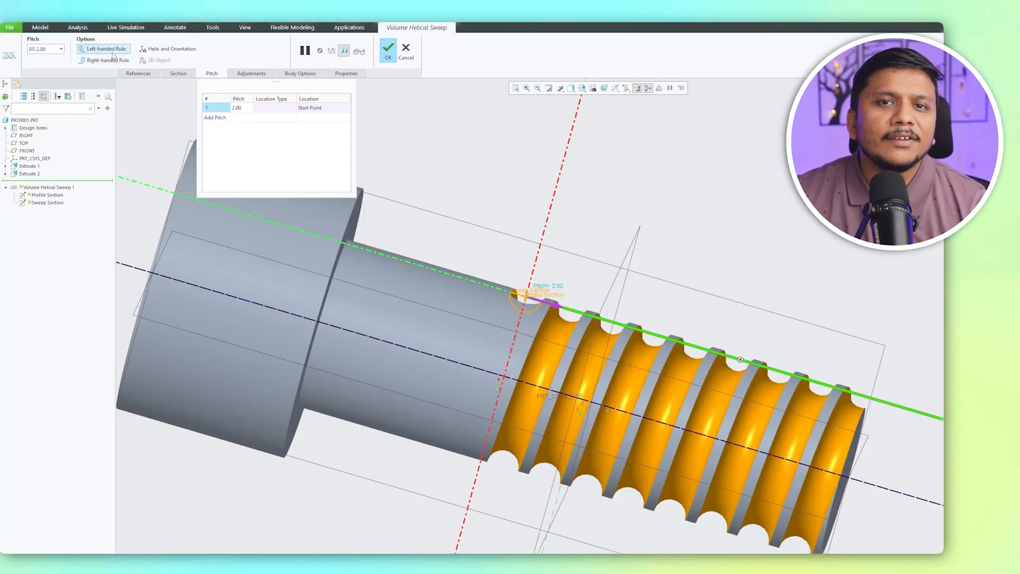
Make the helix left-handed and complete Volume Helical Sweep 1
left_click(107, 60)
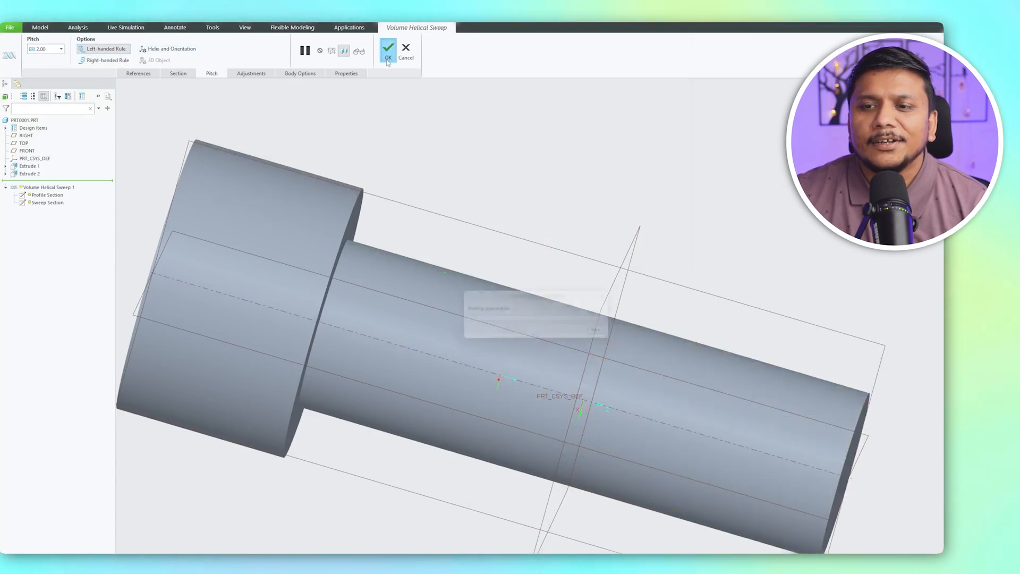
left_click(391, 47)
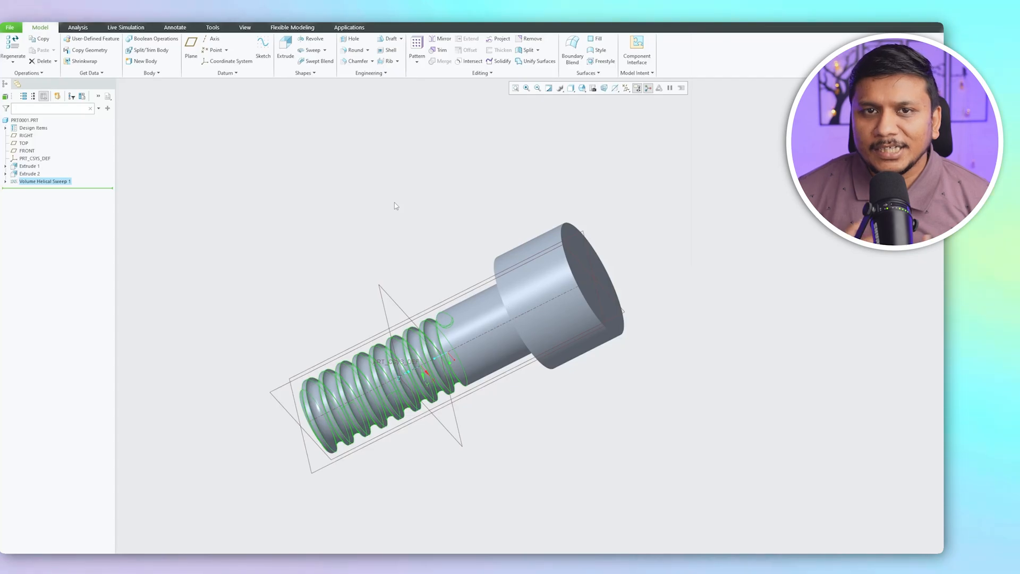